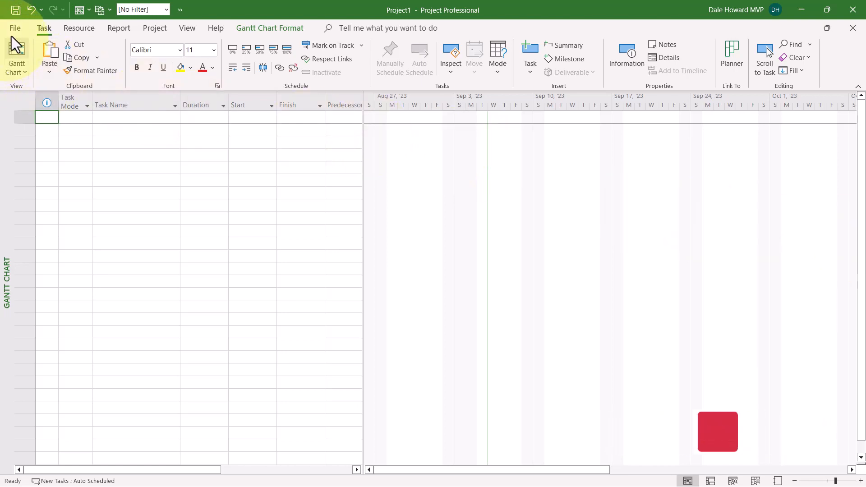
# Step: Open Project Options on the Quick Access Toolbar customization page
pyautogui.click(14, 28)
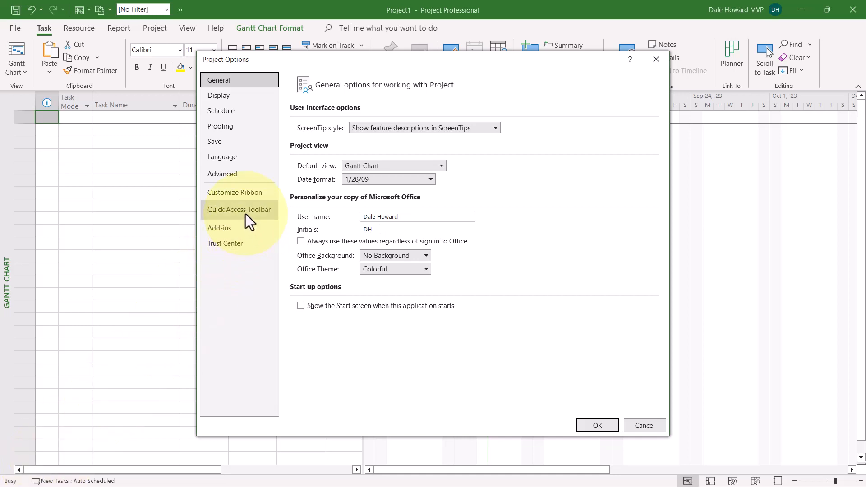
pyautogui.click(239, 210)
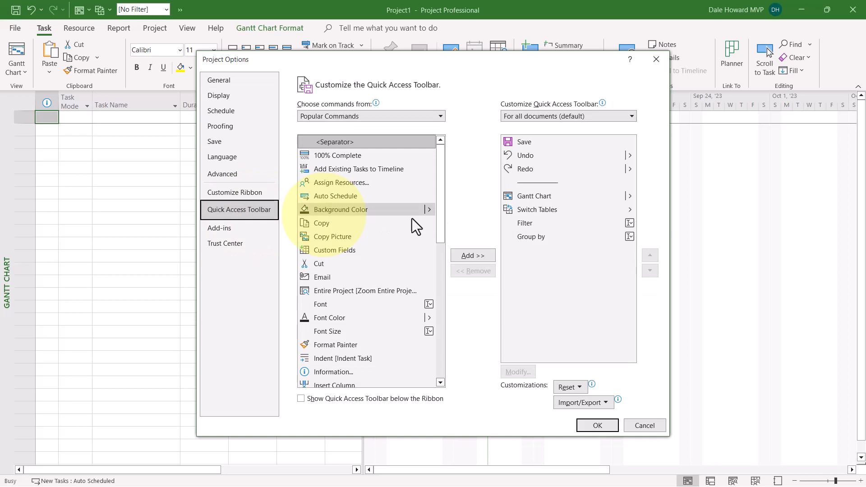
pyautogui.moveTo(801, 250)
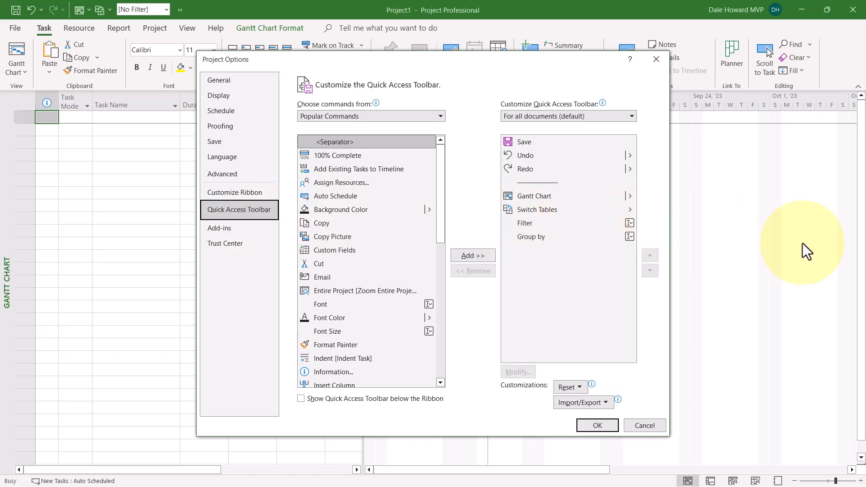
pyautogui.moveTo(668, 218)
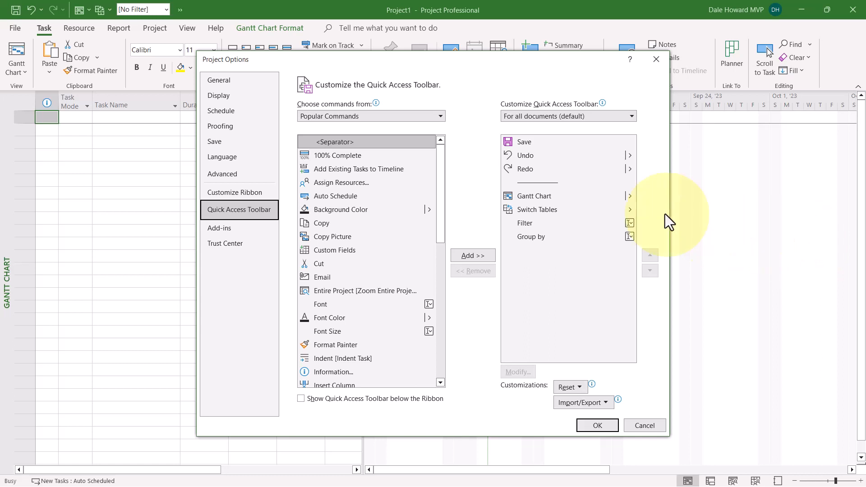
pyautogui.moveTo(561, 212)
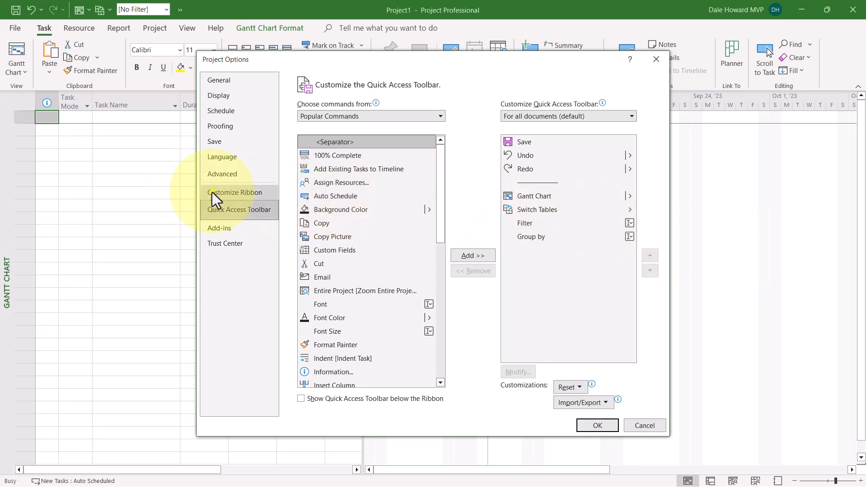
# Step: From Customize Ribbon, choose Import/Export > Import customization file
pyautogui.click(234, 192)
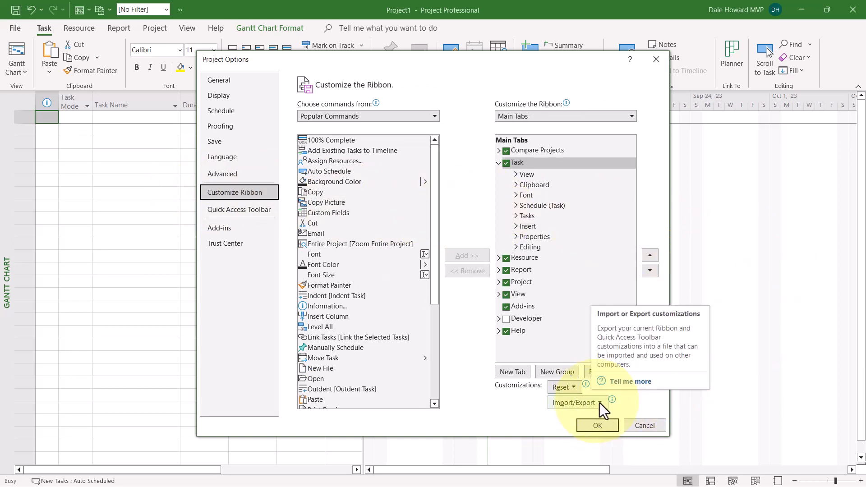
pyautogui.click(577, 403)
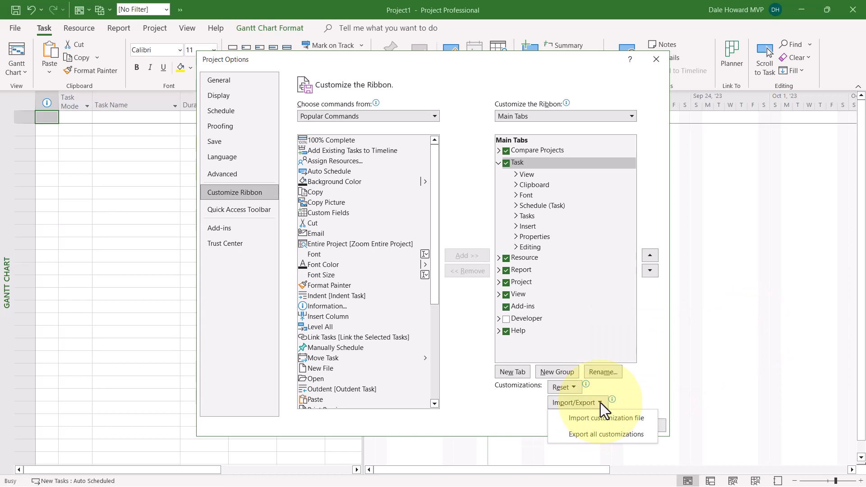
pyautogui.moveTo(607, 418)
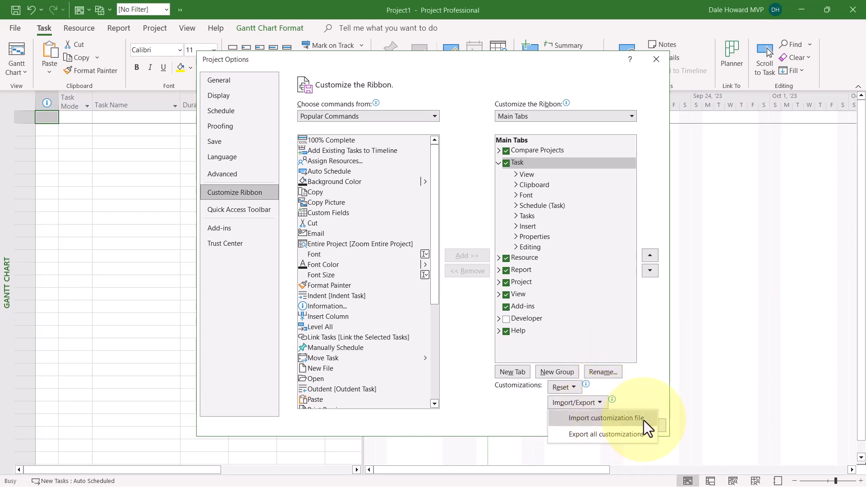
pyautogui.click(605, 417)
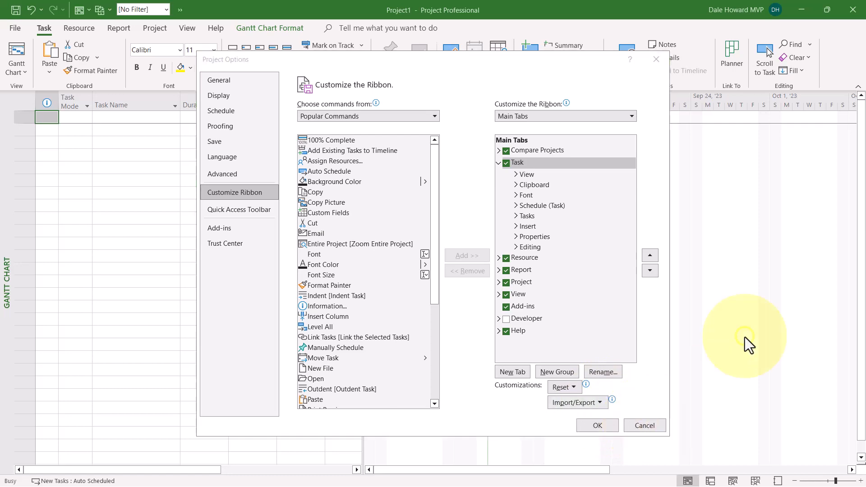
pyautogui.click(577, 402)
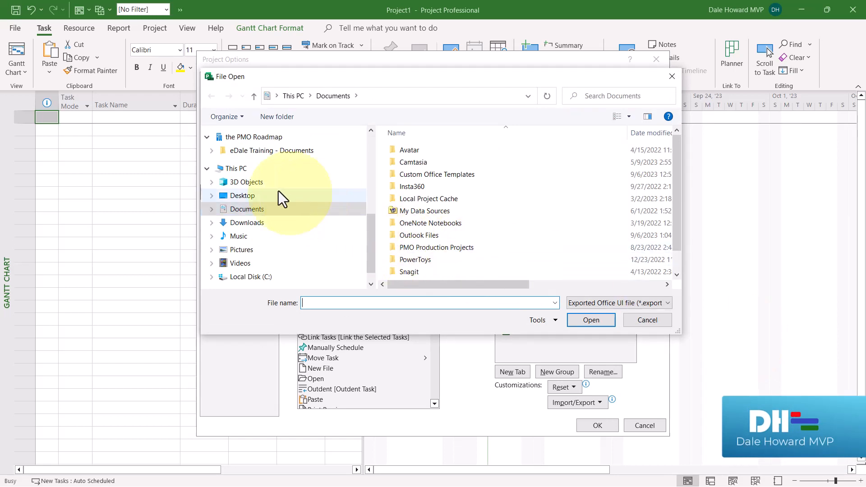
# Step: Open 'MSP Ribbon and QAT Customizations.exportedUI' from Desktop > Free Stuff
pyautogui.click(241, 195)
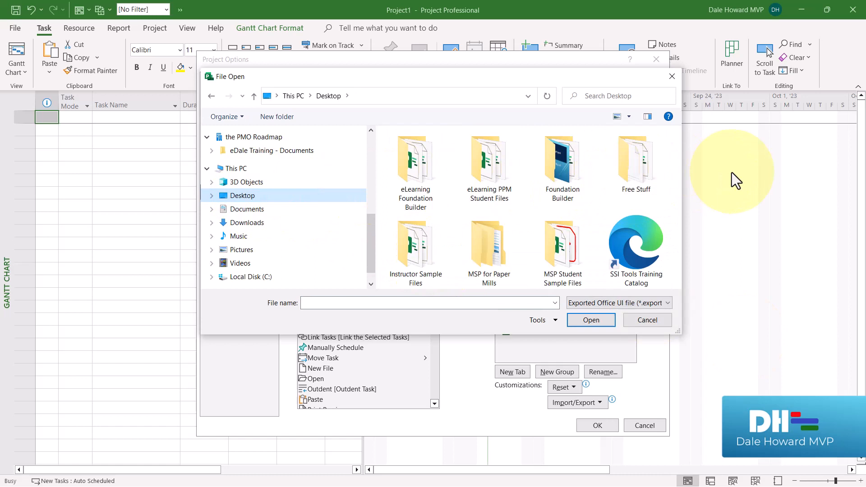
pyautogui.moveTo(649, 168)
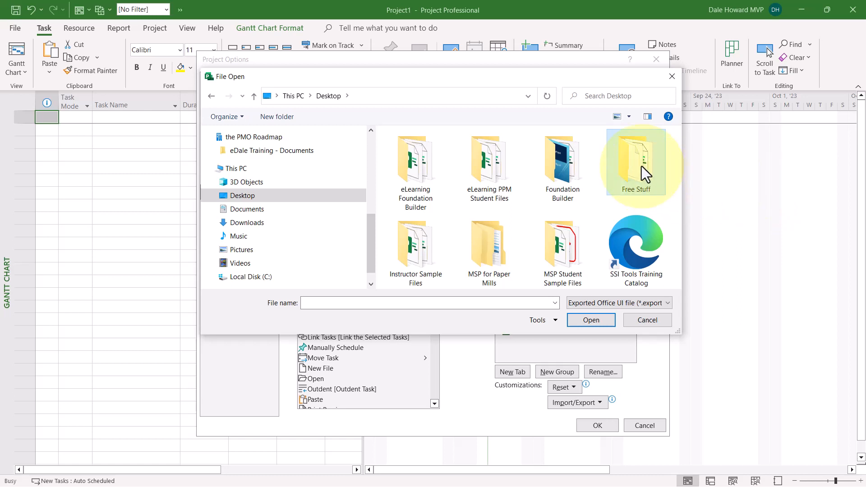
pyautogui.doubleClick(635, 163)
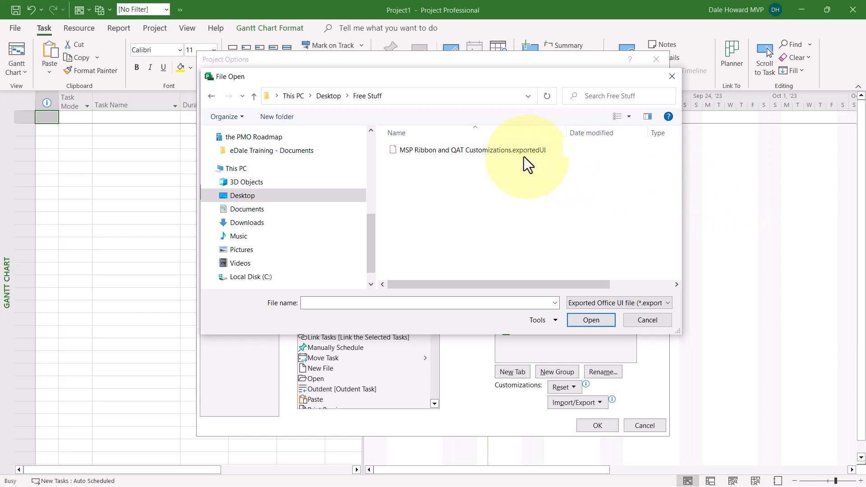
pyautogui.click(474, 150)
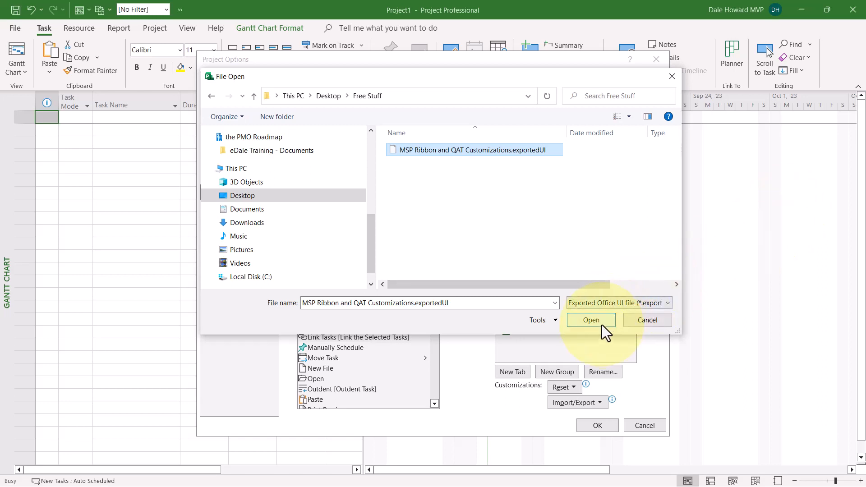
pyautogui.click(591, 320)
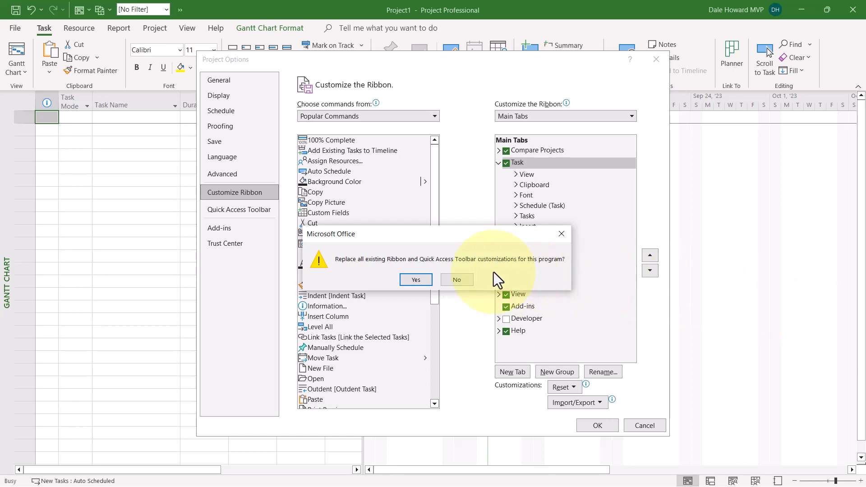
pyautogui.click(416, 279)
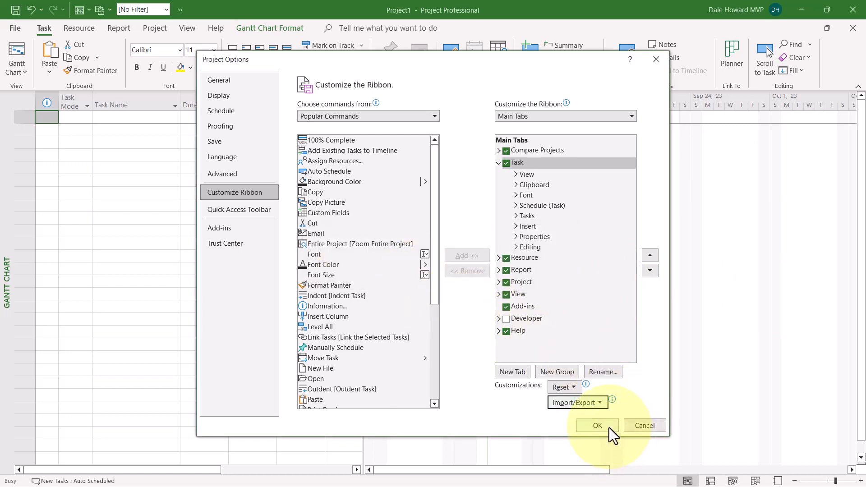
pyautogui.click(597, 425)
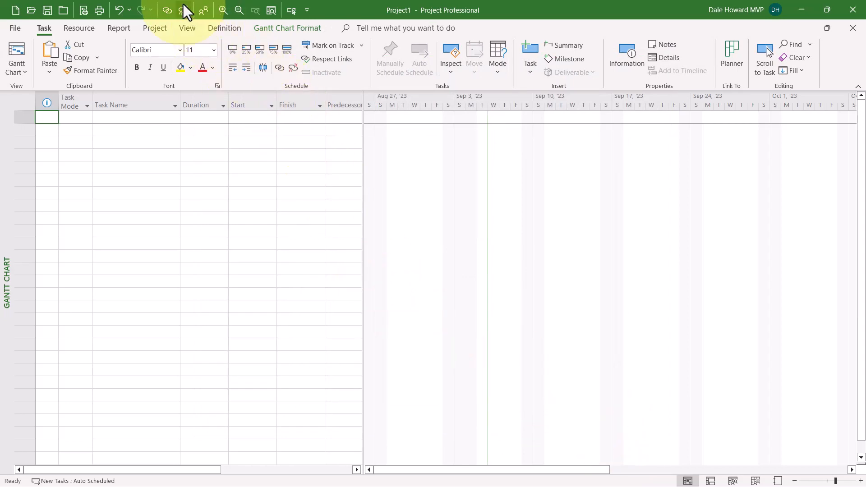
pyautogui.moveTo(182, 10)
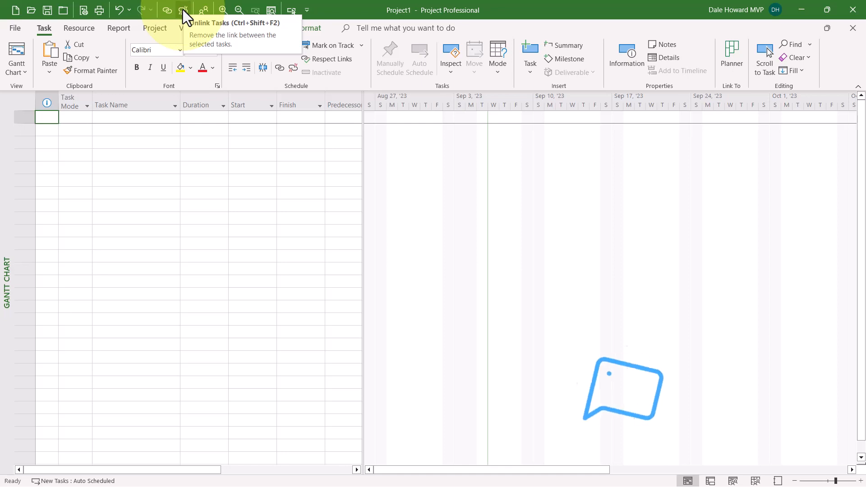
# Step: Right-click an imported Quick Access Toolbar button to bring up its shortcut menu
pyautogui.rightClick(179, 8)
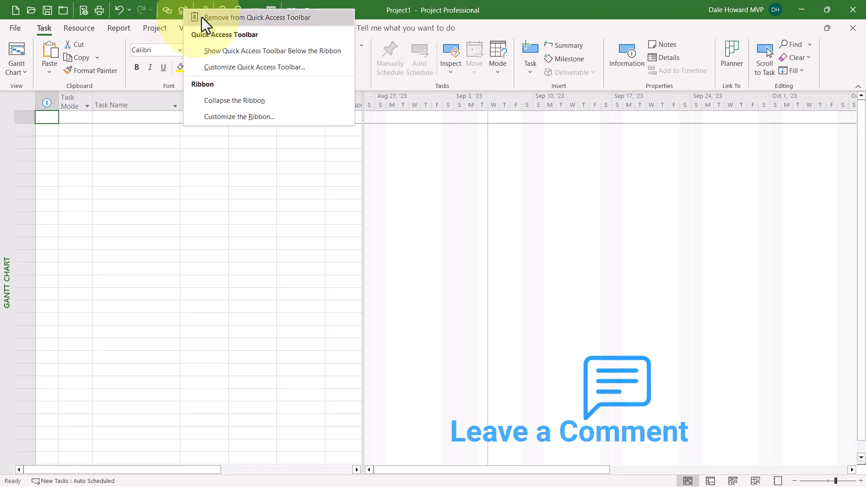
pyautogui.moveTo(337, 64)
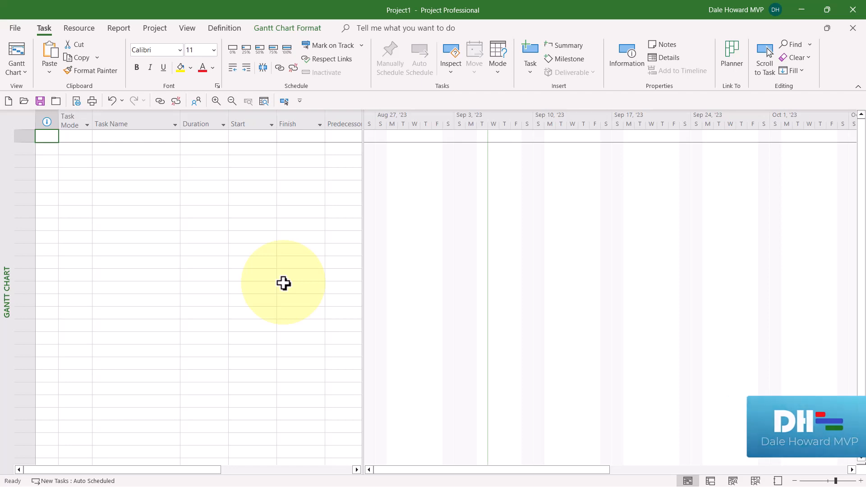
# Step: Switch to the imported Definition ribbon tab with its project setup commands
pyautogui.click(224, 28)
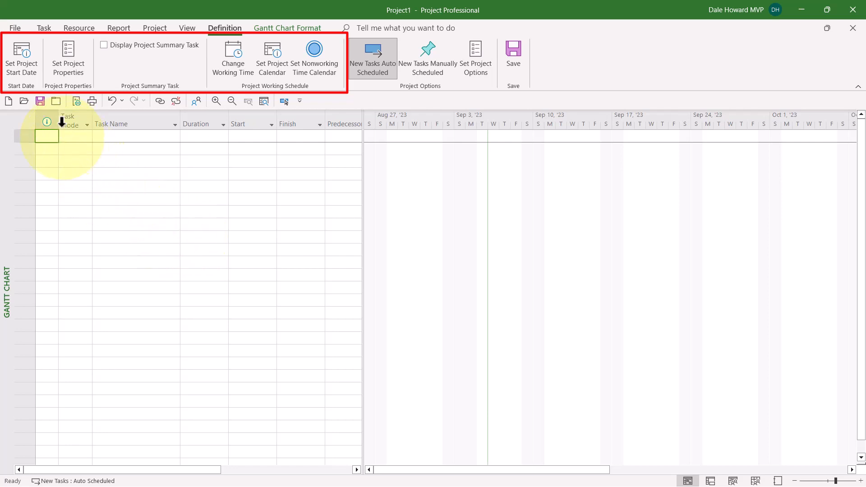
pyautogui.moveTo(27, 65)
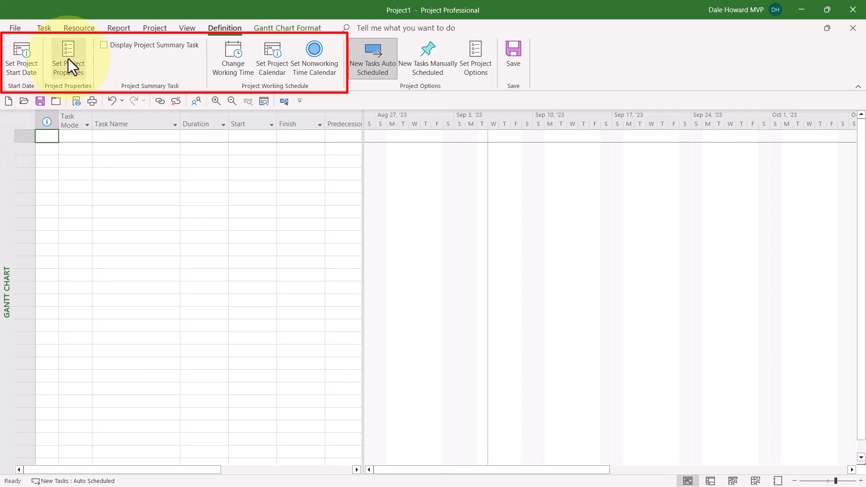
pyautogui.moveTo(149, 60)
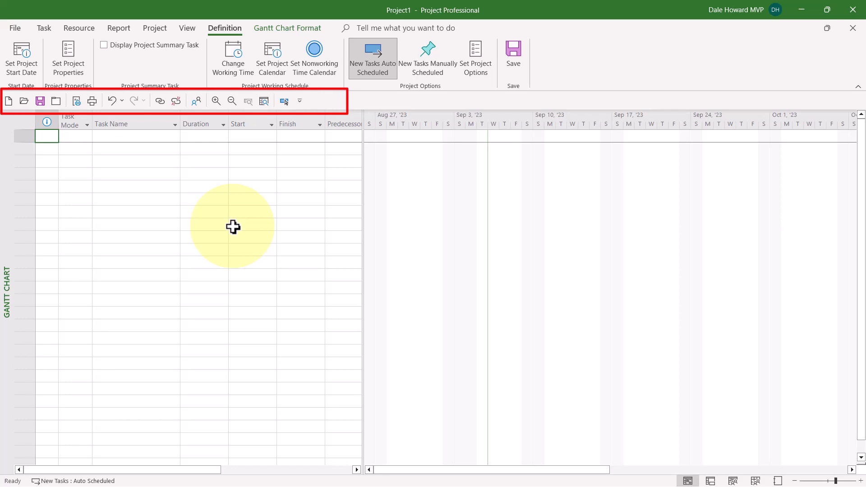
pyautogui.moveTo(111, 101)
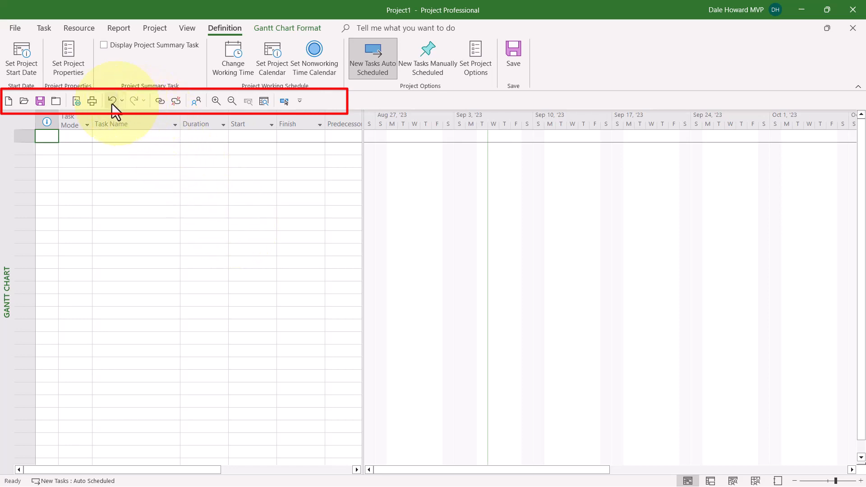
pyautogui.moveTo(198, 105)
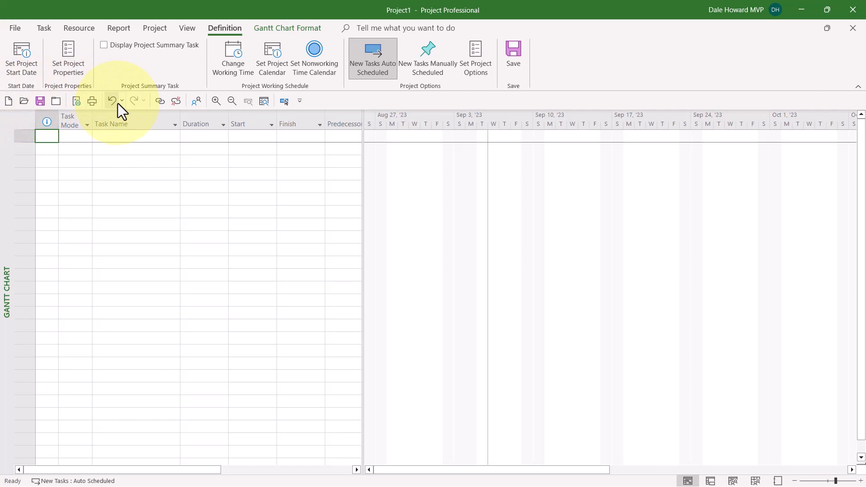
pyautogui.moveTo(177, 110)
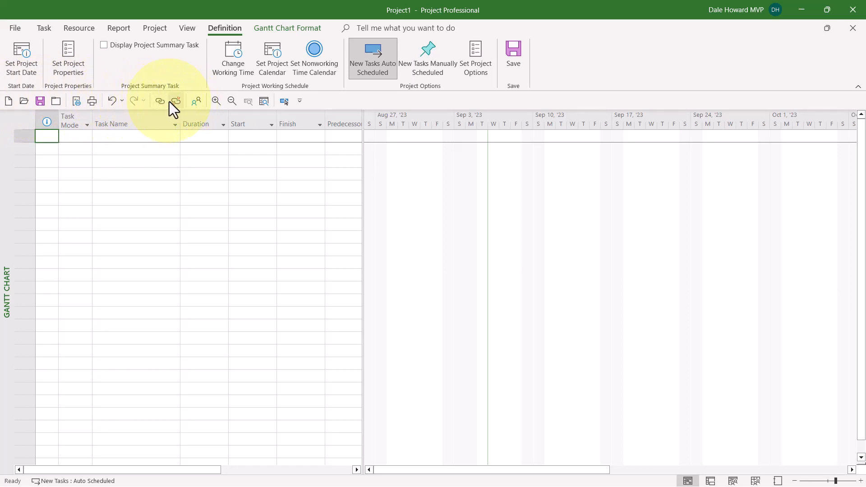
pyautogui.moveTo(198, 107)
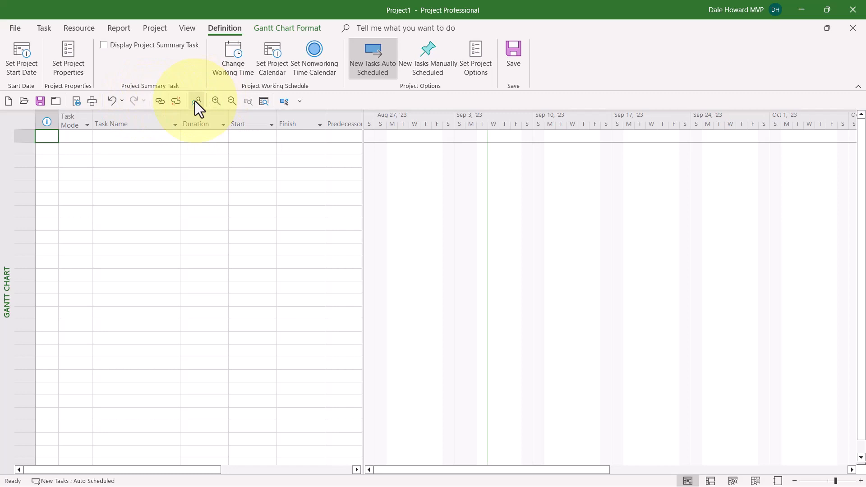
pyautogui.moveTo(228, 108)
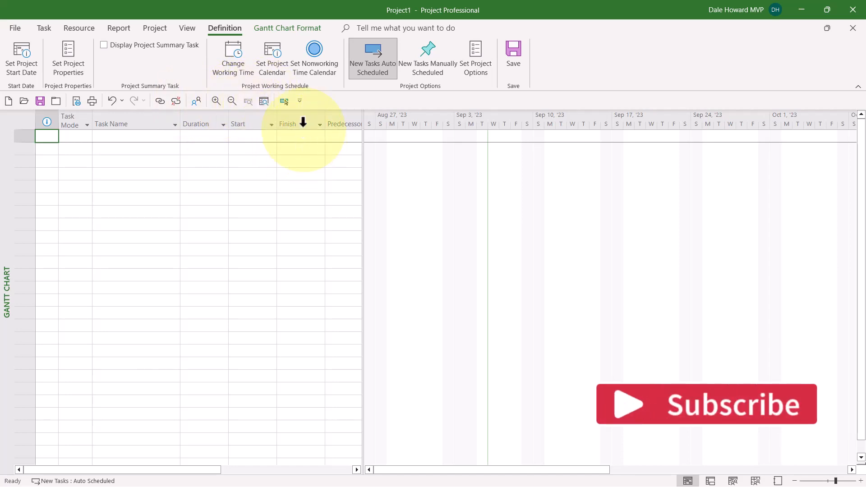
pyautogui.moveTo(284, 101)
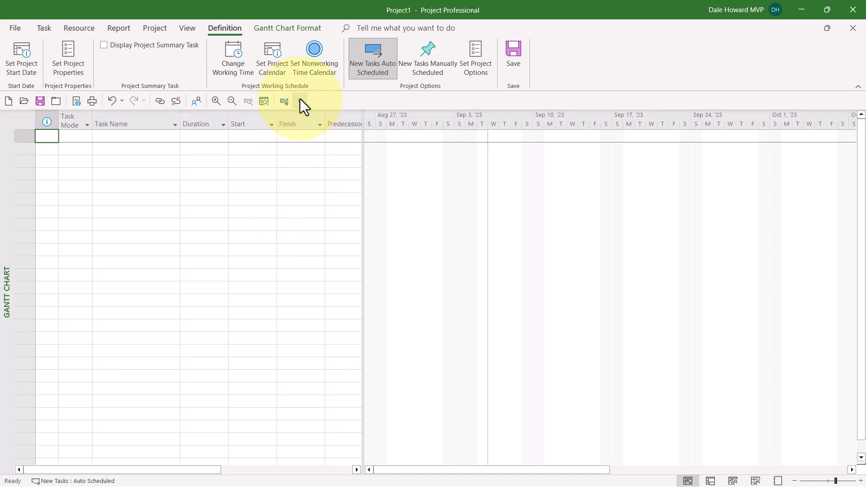
pyautogui.moveTo(298, 101)
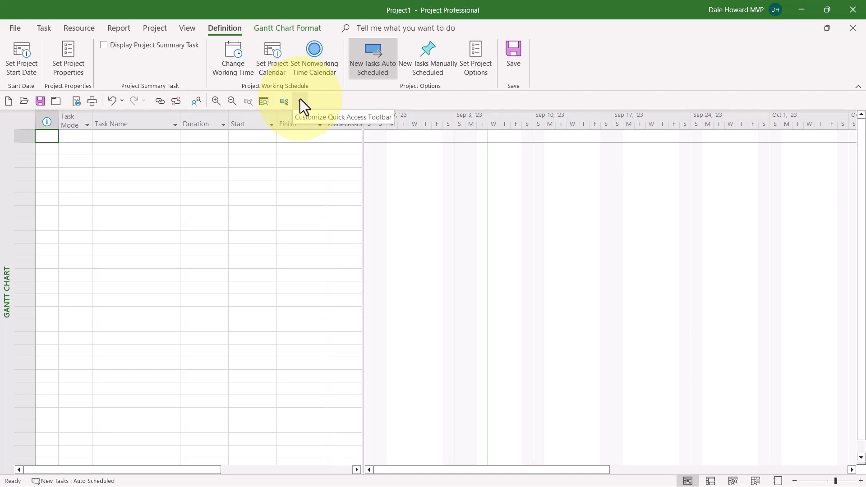
pyautogui.click(298, 101)
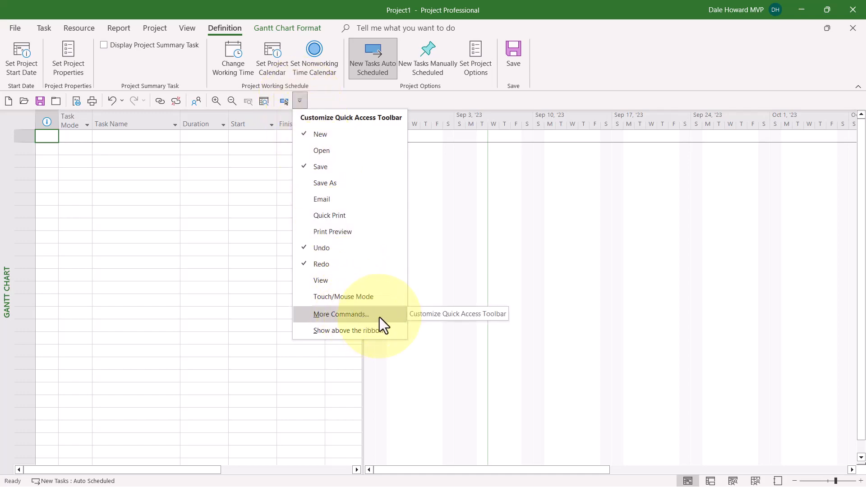
pyautogui.click(341, 314)
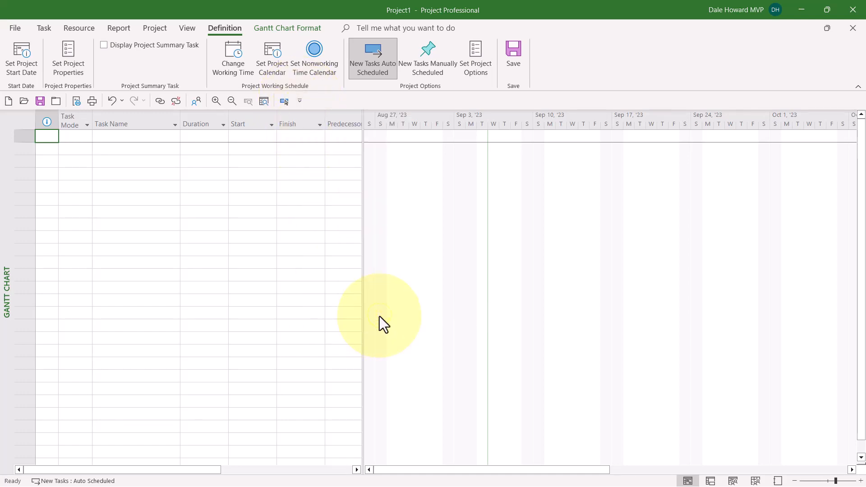